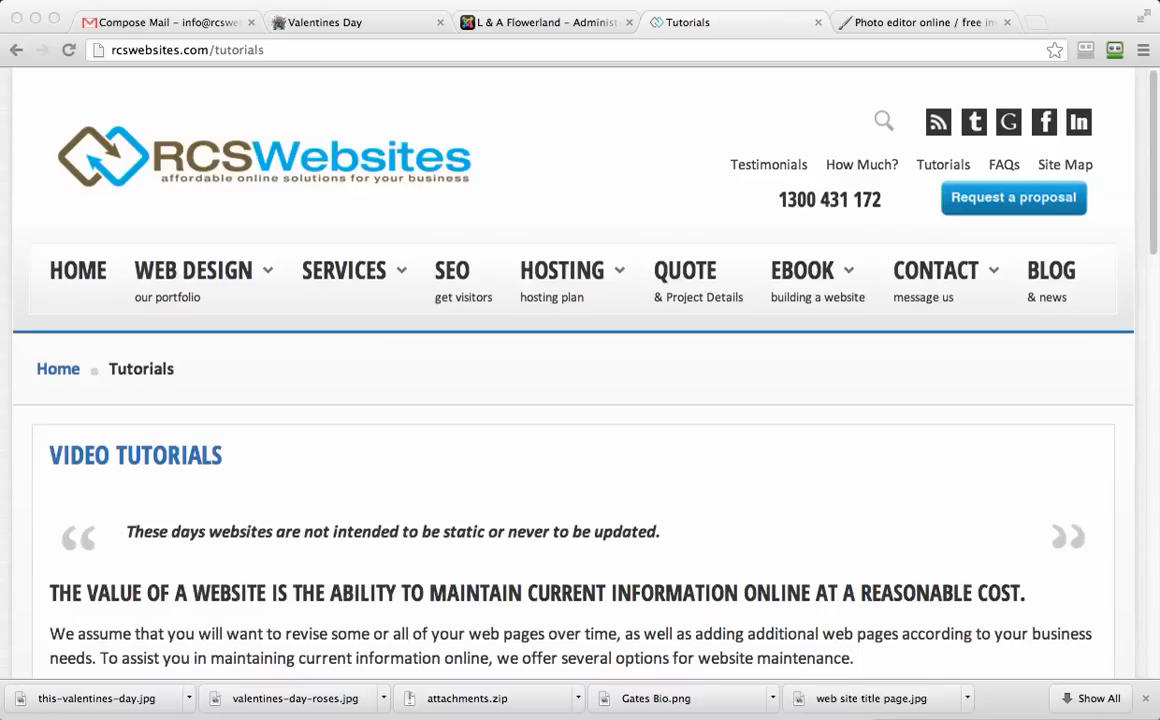
Switch to the 'Photo editor online' Chrome tab to show Pixlr's start options
left_click(920, 22)
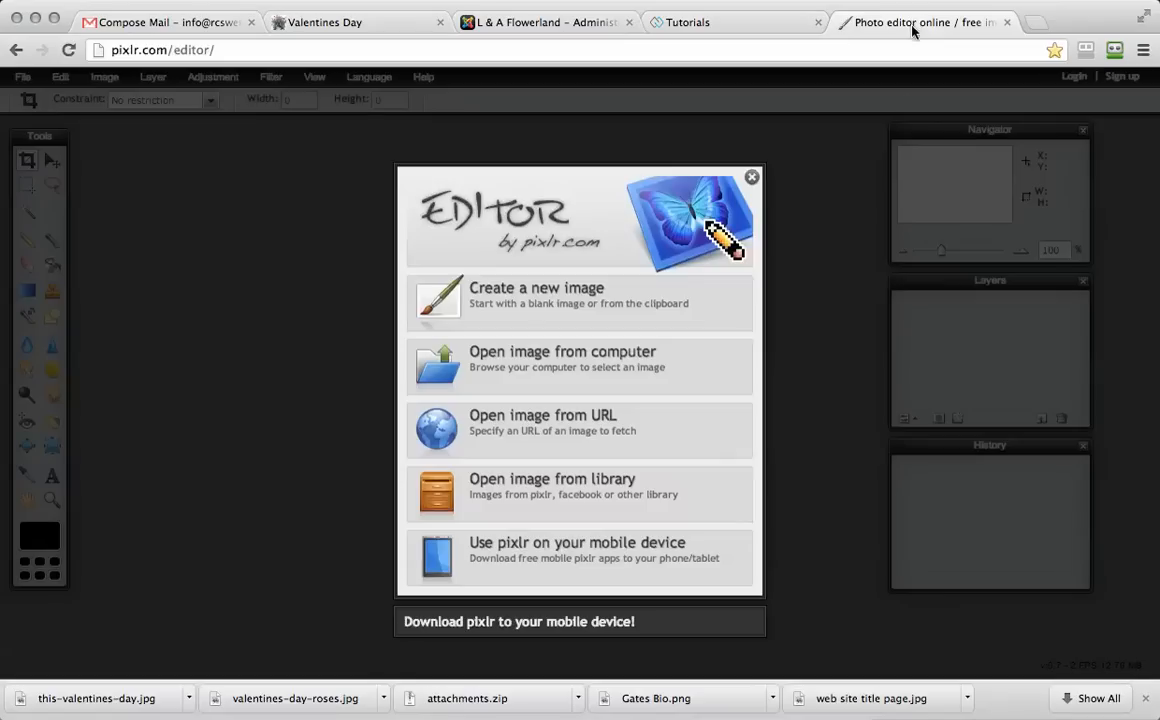
mouse_move(893, 170)
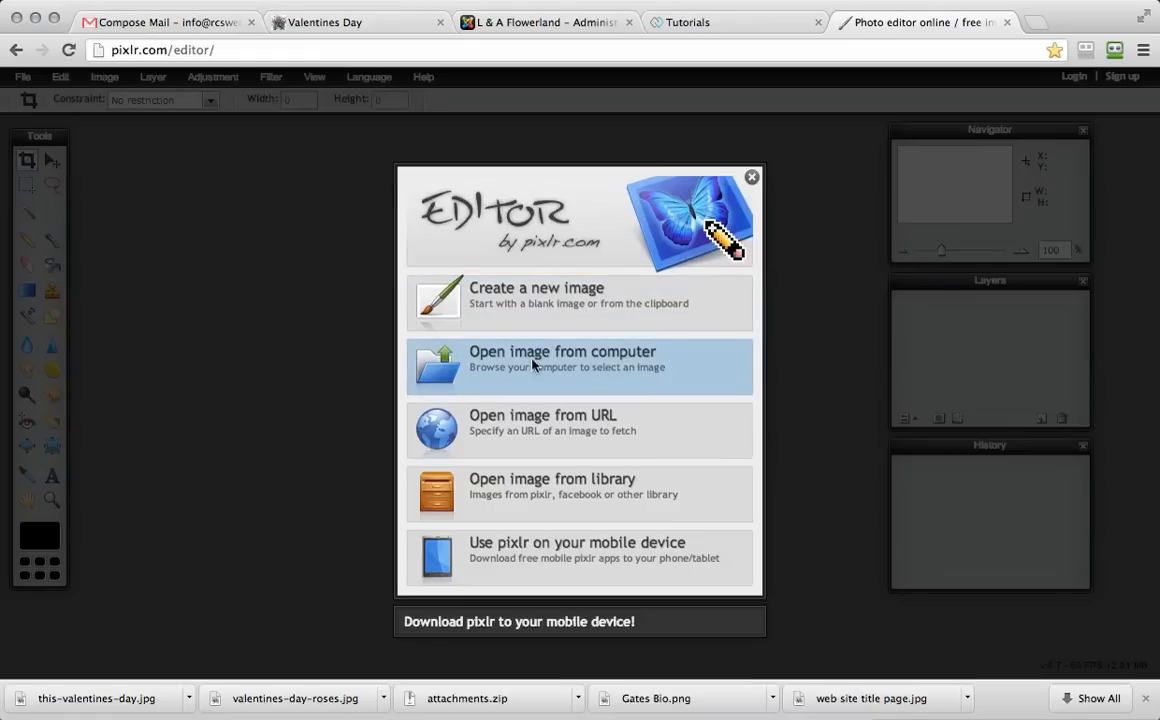
Open SAM_1171.JPG from the attachments folder on the computer
left_click(579, 359)
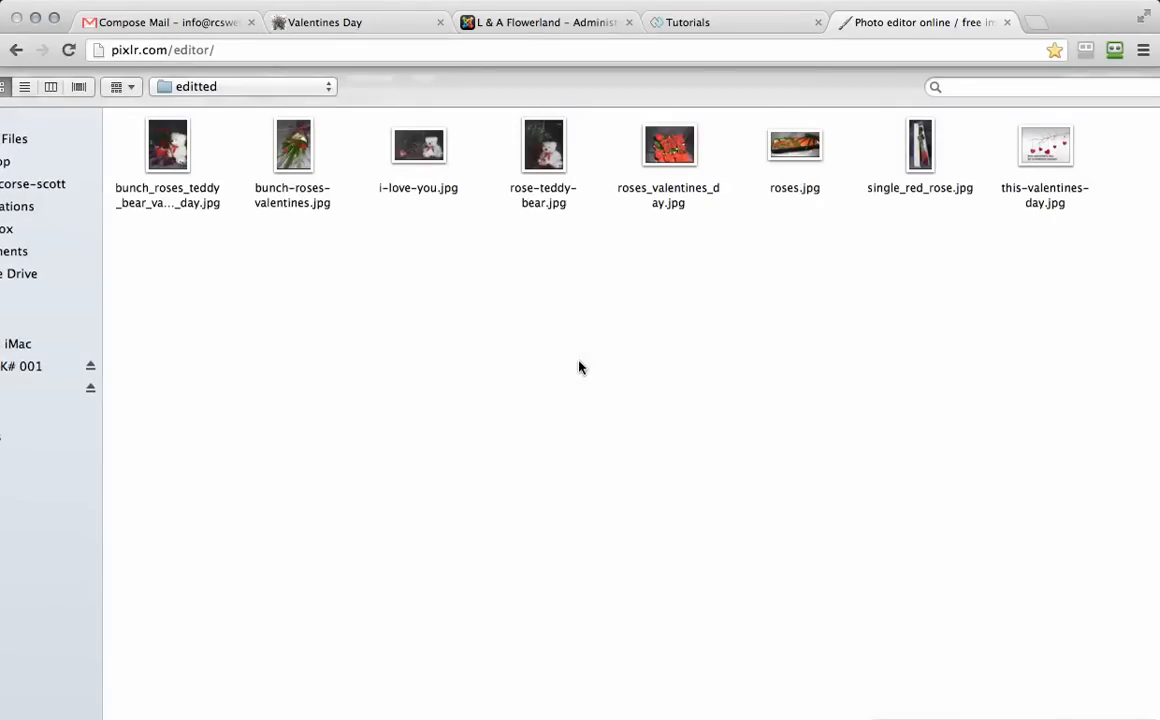
left_click(242, 86)
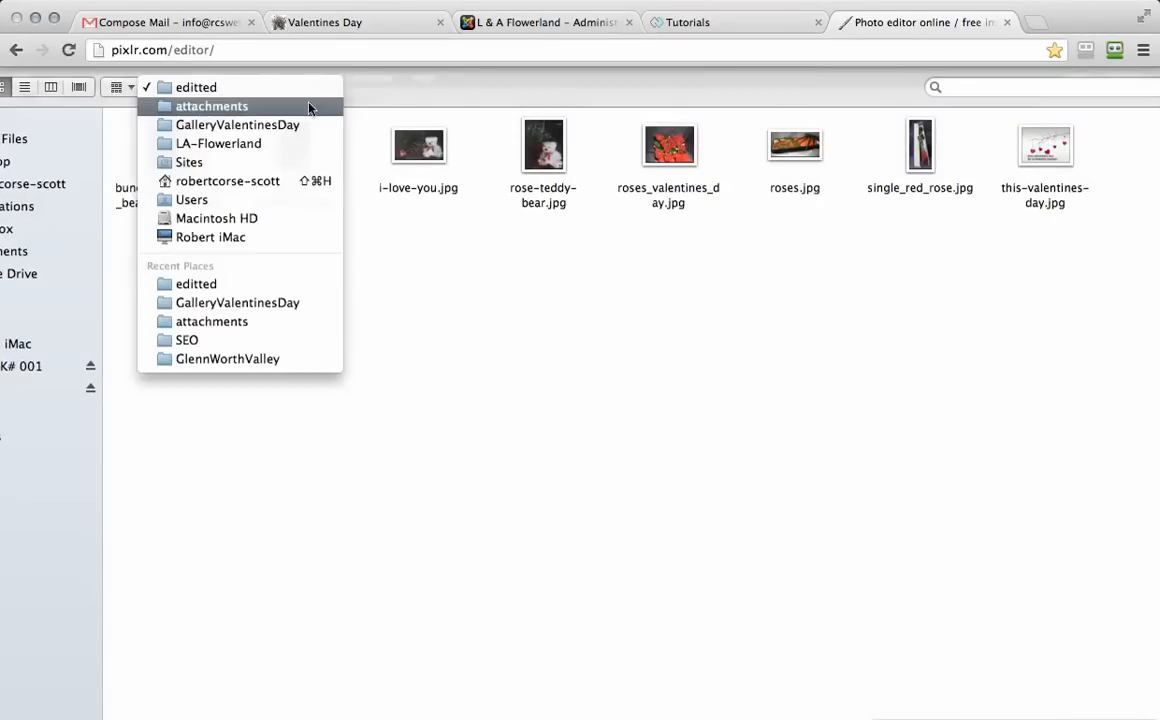
left_click(211, 105)
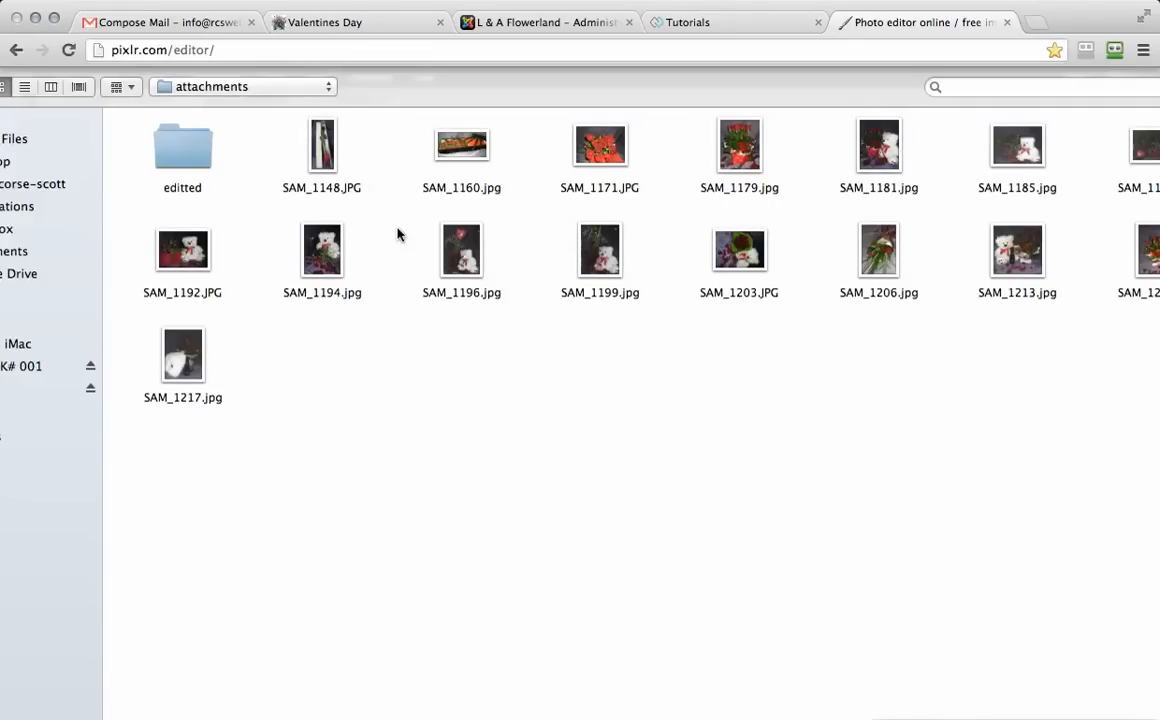
mouse_move(590, 150)
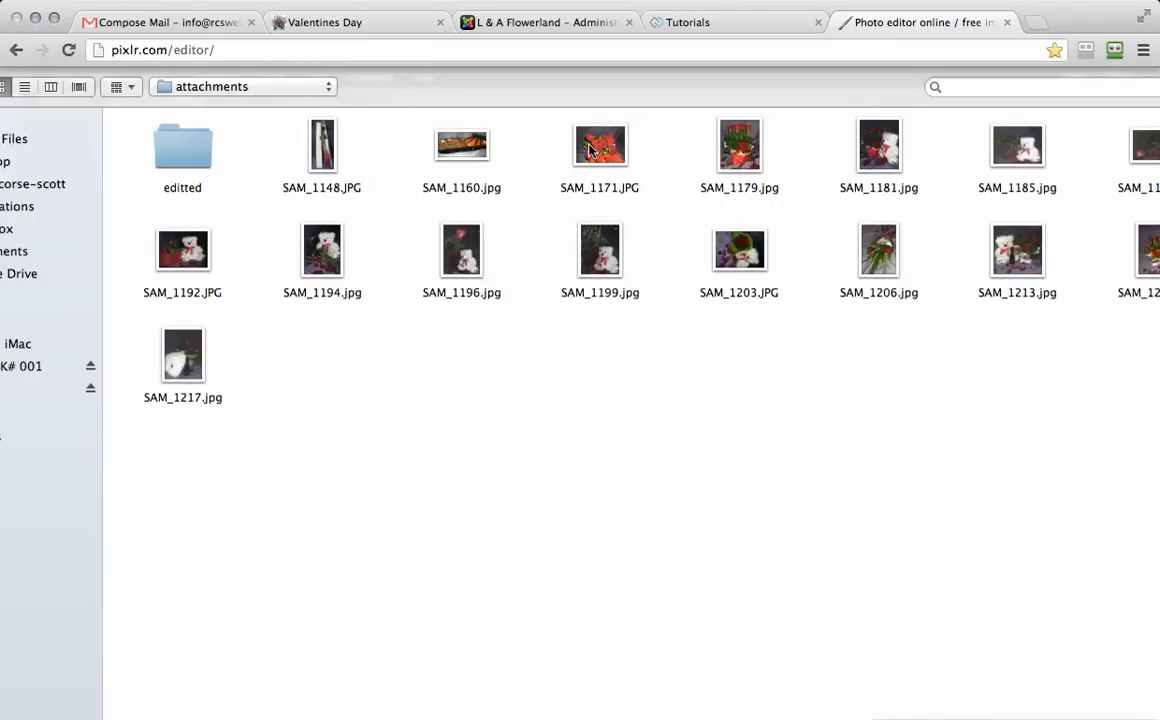
mouse_move(612, 162)
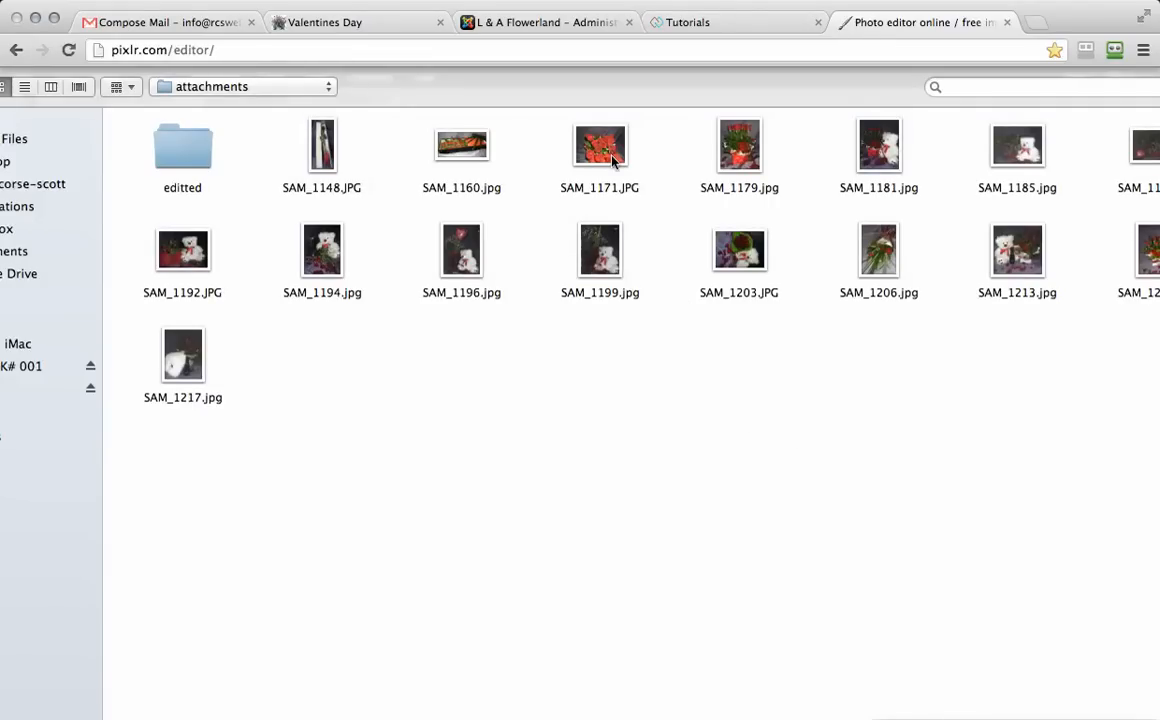
left_click(600, 145)
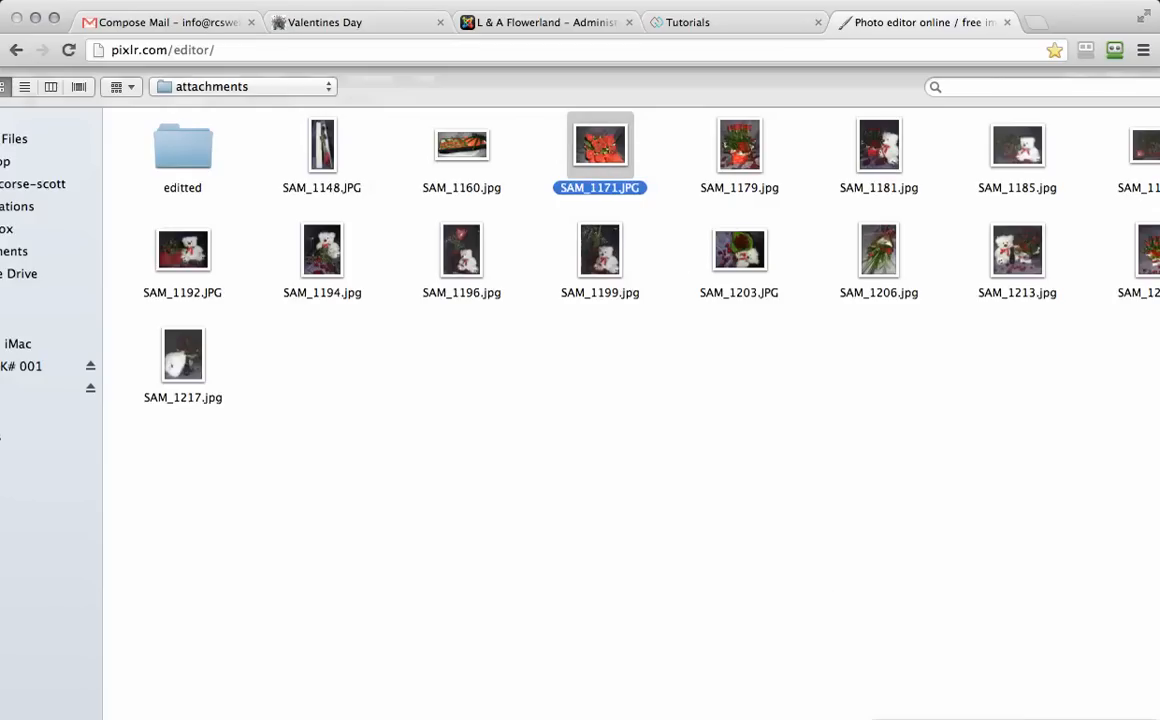
double_click(599, 145)
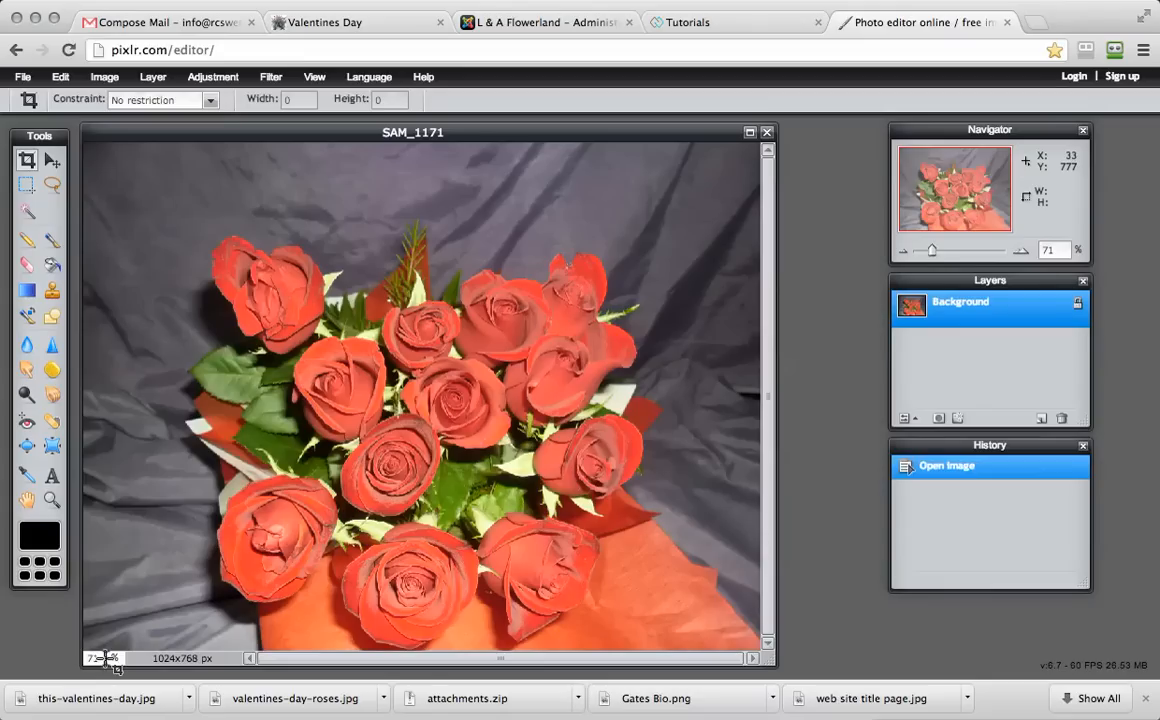
mouse_move(135, 297)
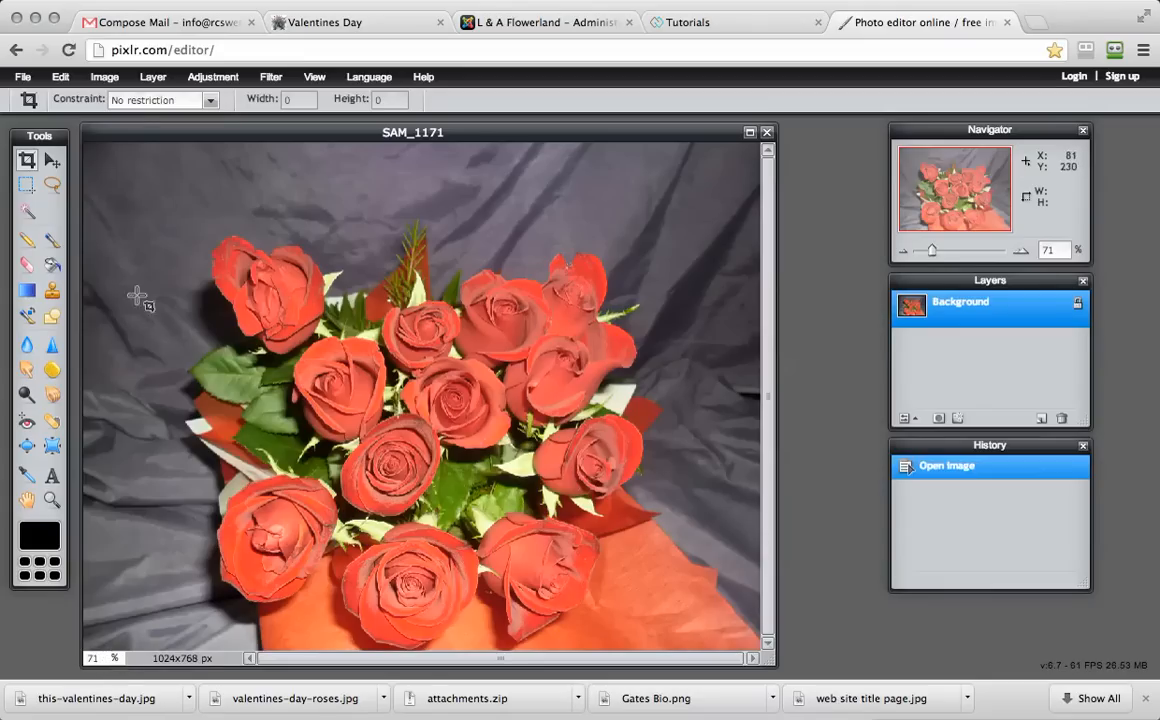
Set the image size to width 600, height 450 with constrained proportions
left_click(104, 76)
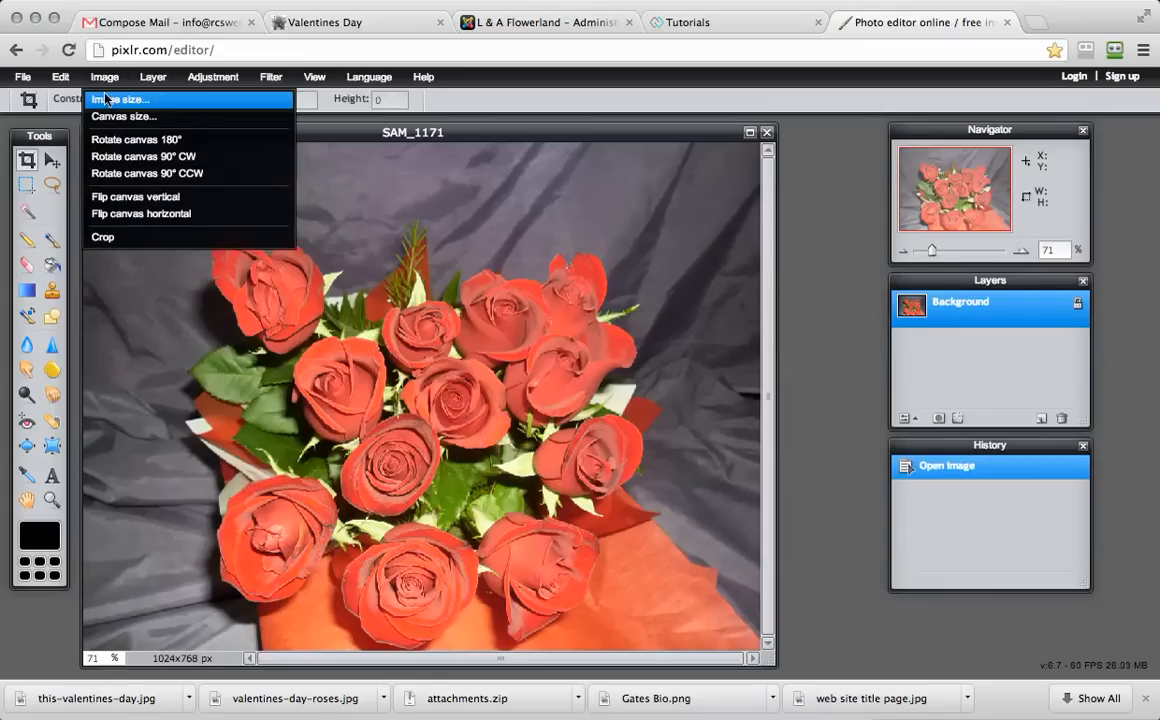
left_click(119, 99)
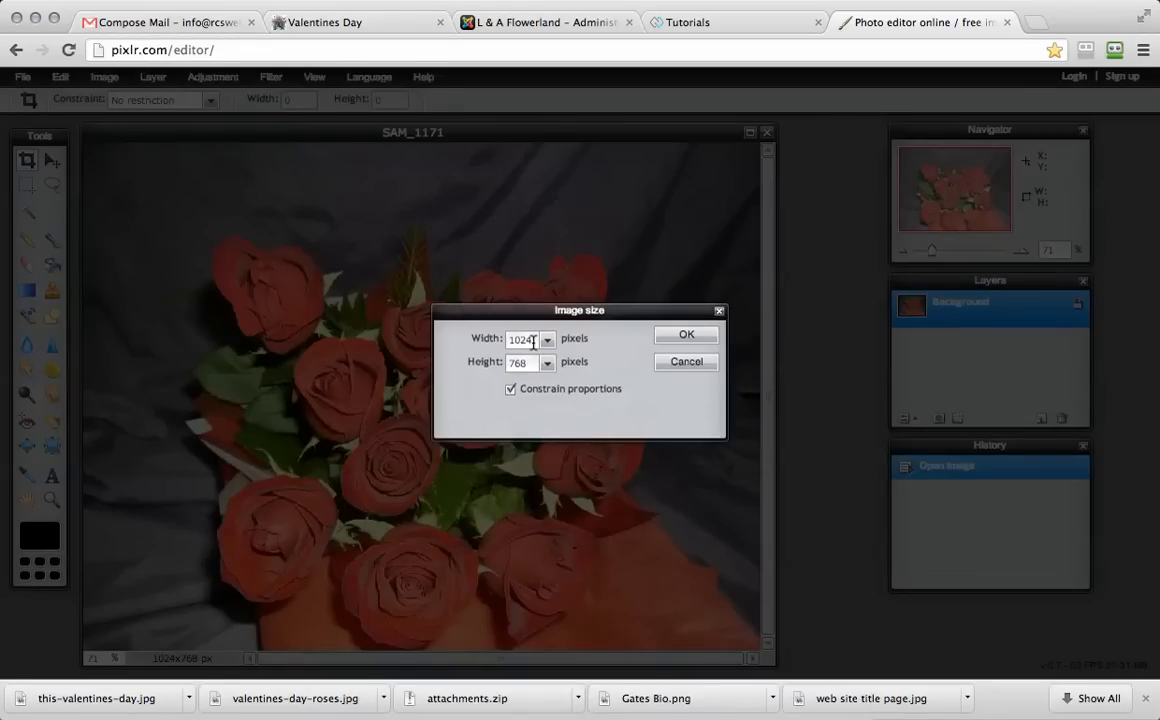
type("600")
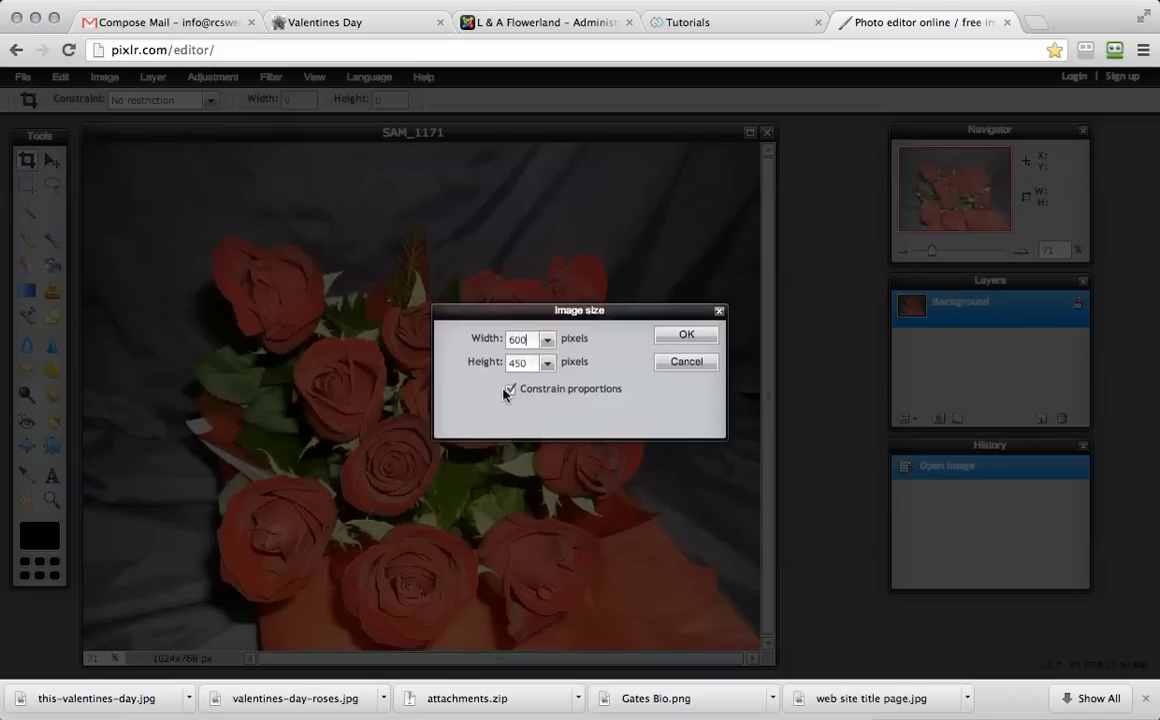
left_click(510, 389)
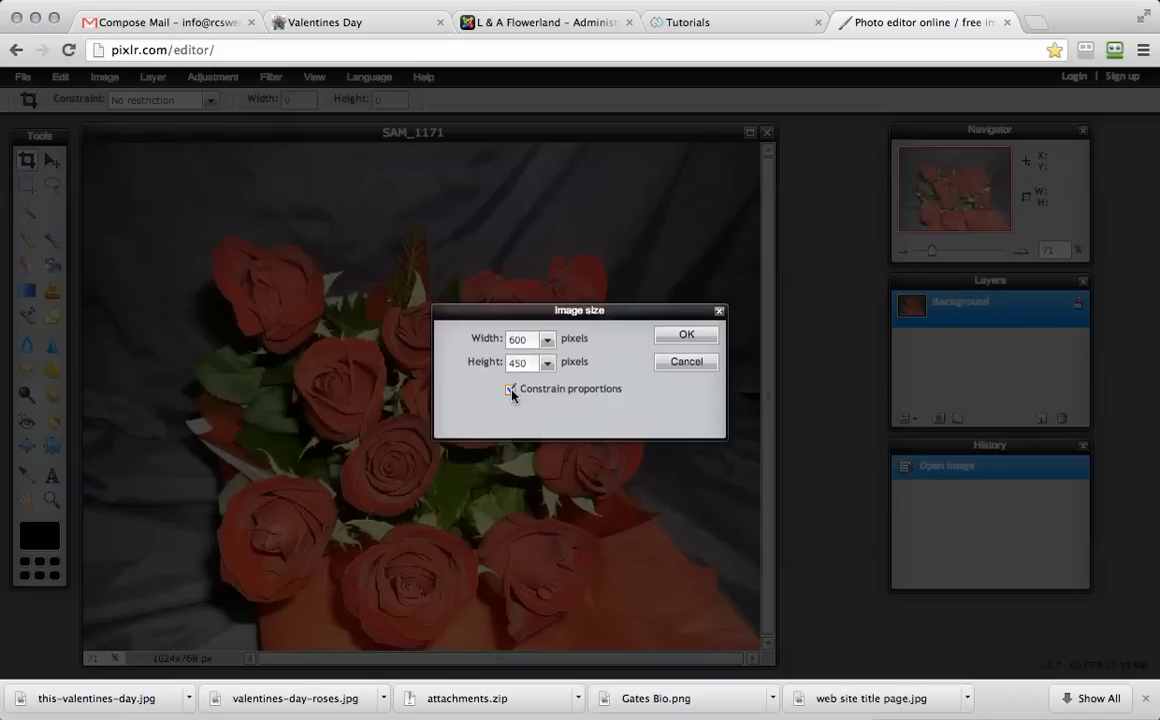
left_click(686, 334)
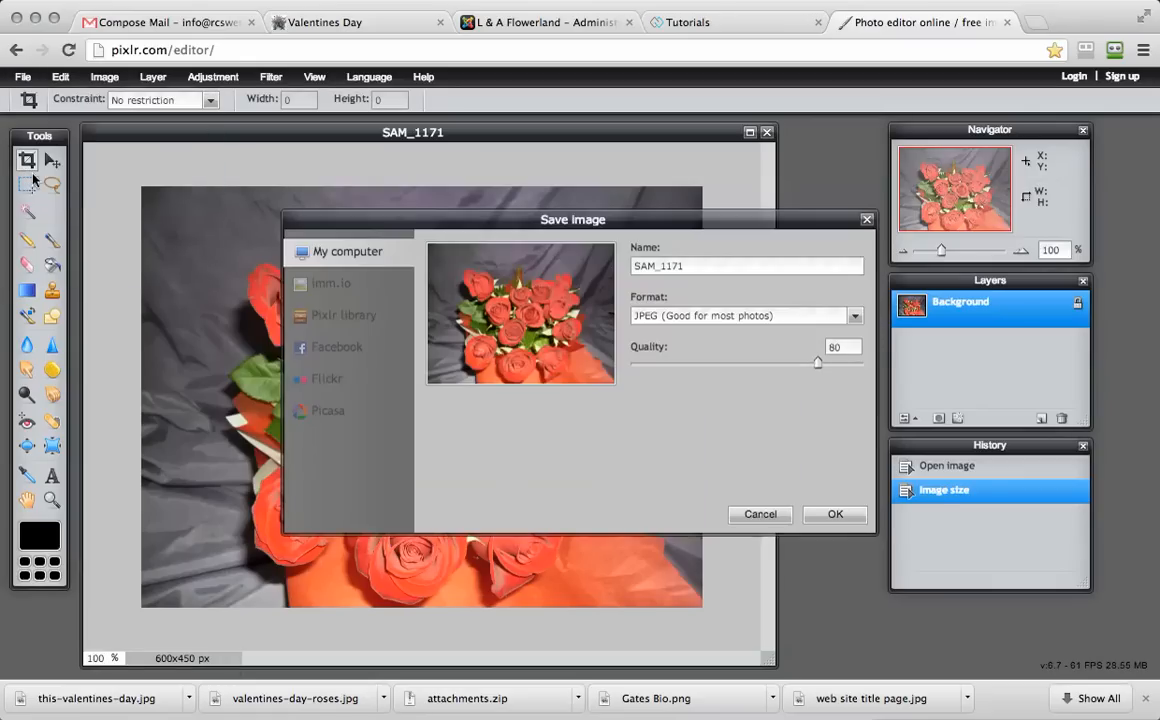
Name the file bunch_roses and lower the JPEG quality to 66
left_click(705, 266)
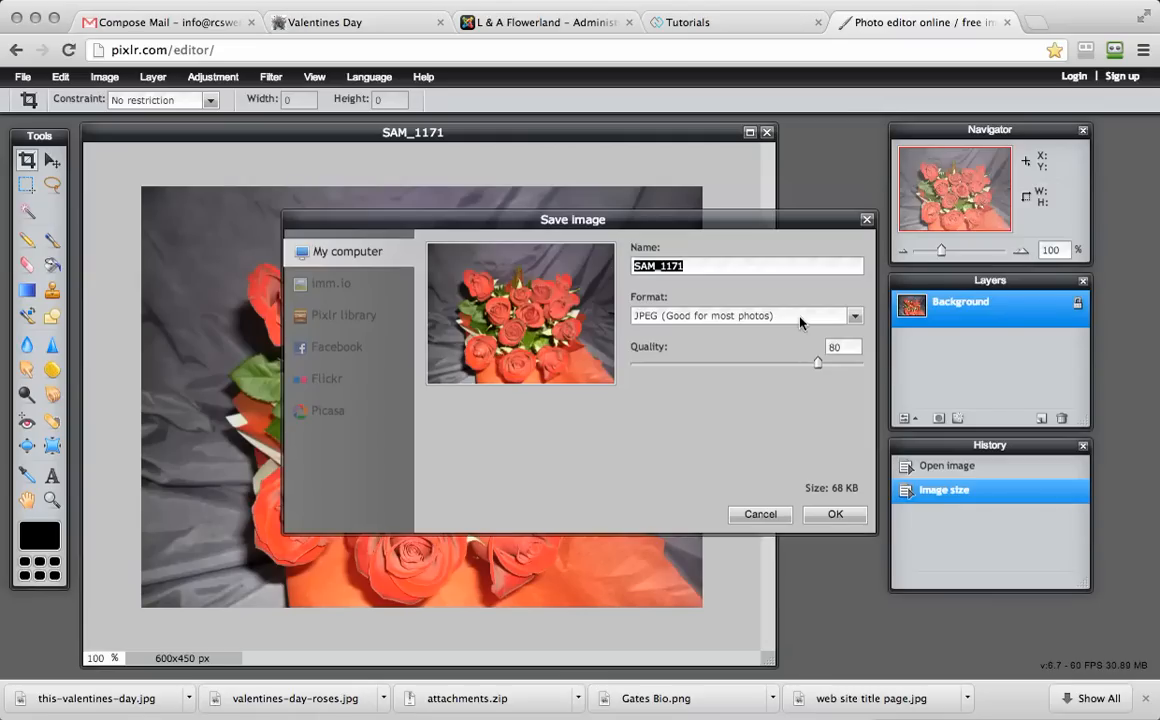
type("bunch_roses")
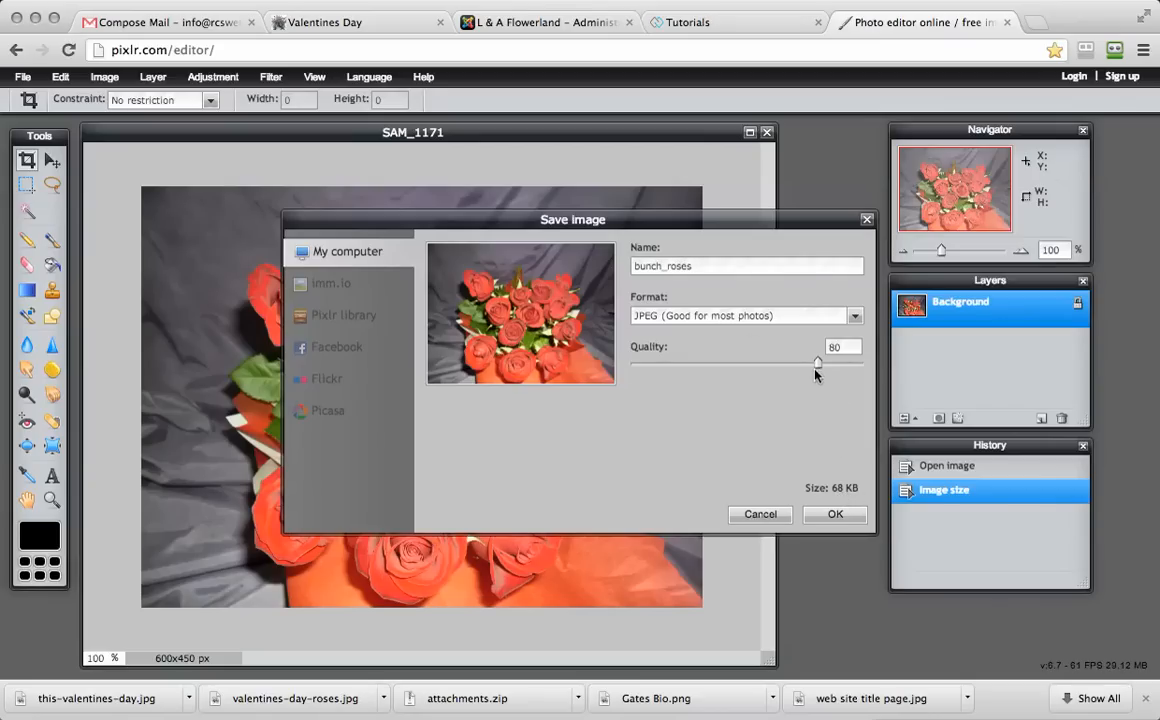
left_click_drag(817, 361, 803, 361)
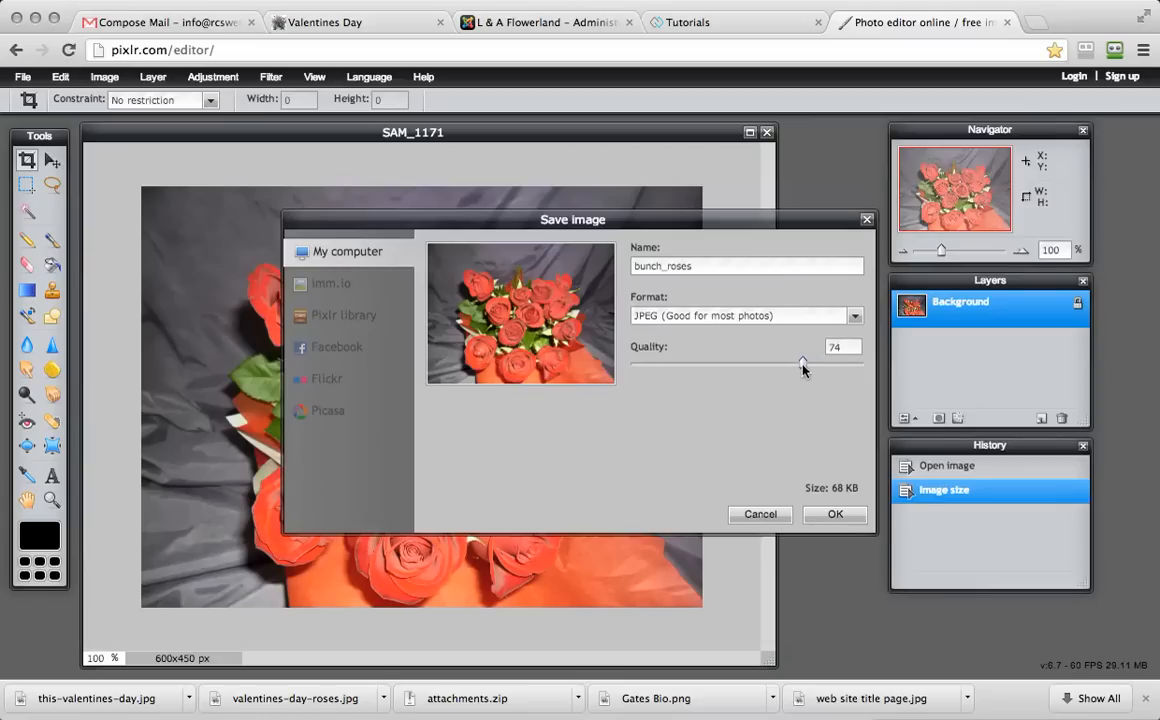
left_click_drag(803, 360, 793, 360)
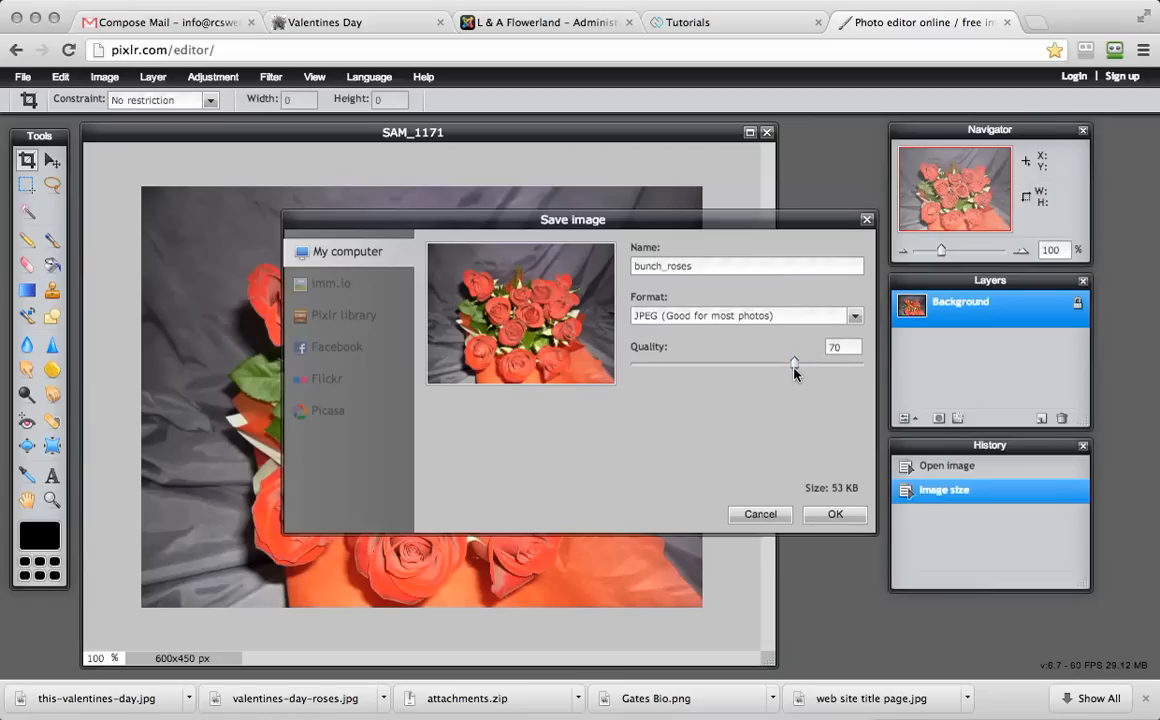
mouse_move(827, 472)
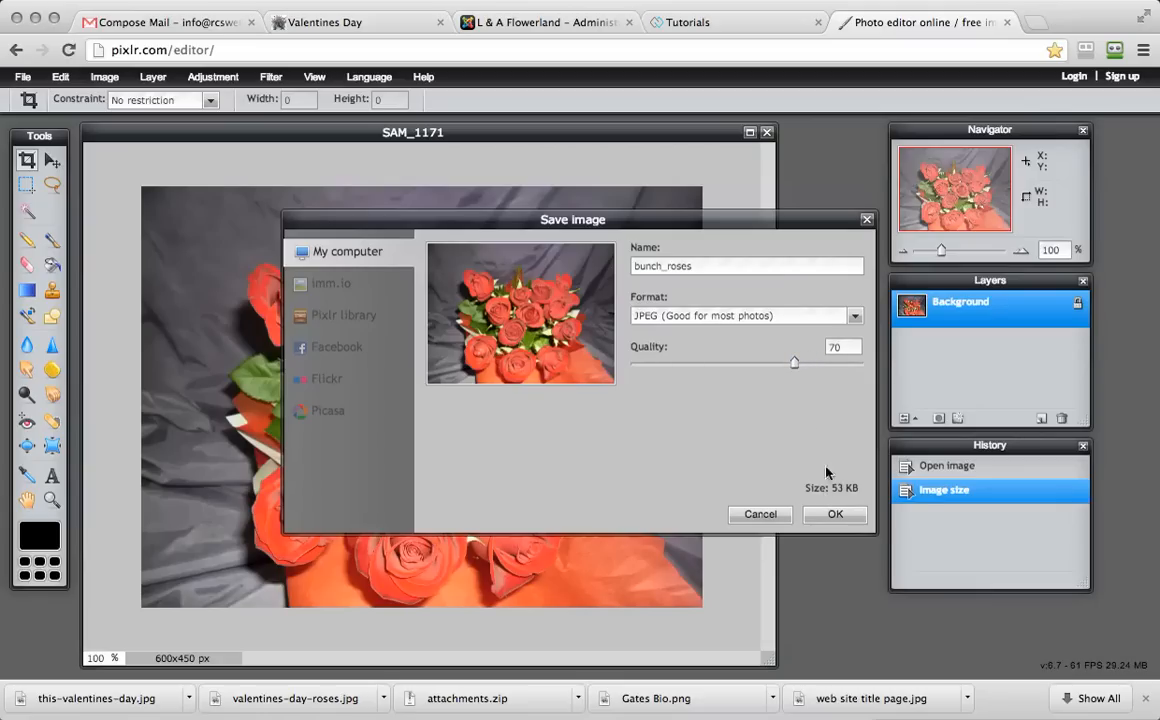
left_click_drag(794, 362, 785, 362)
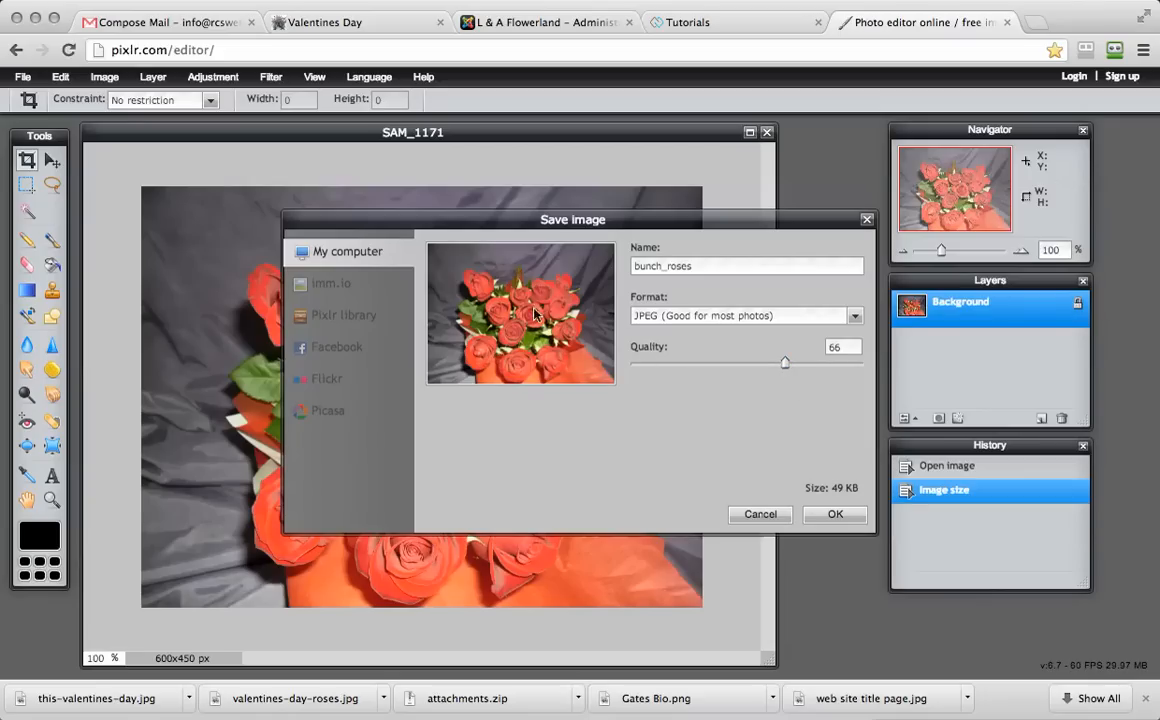
mouse_move(785, 367)
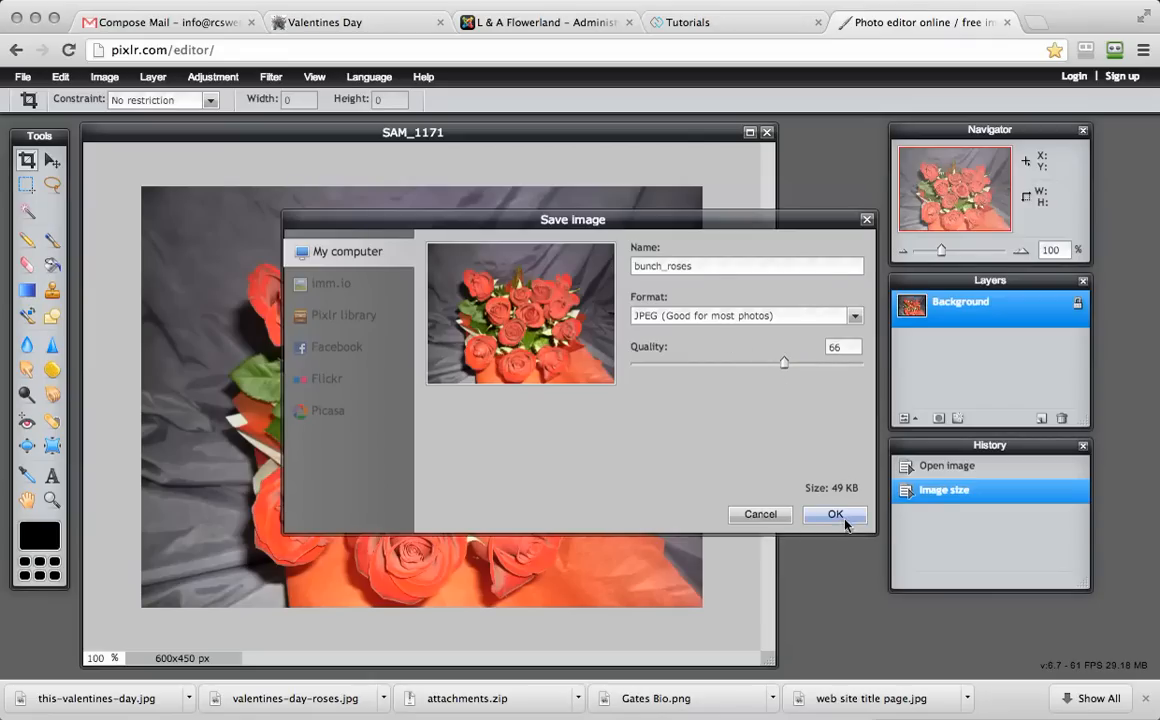
Confirm the Save image dialog to write bunch_roses as a JPEG
left_click(835, 514)
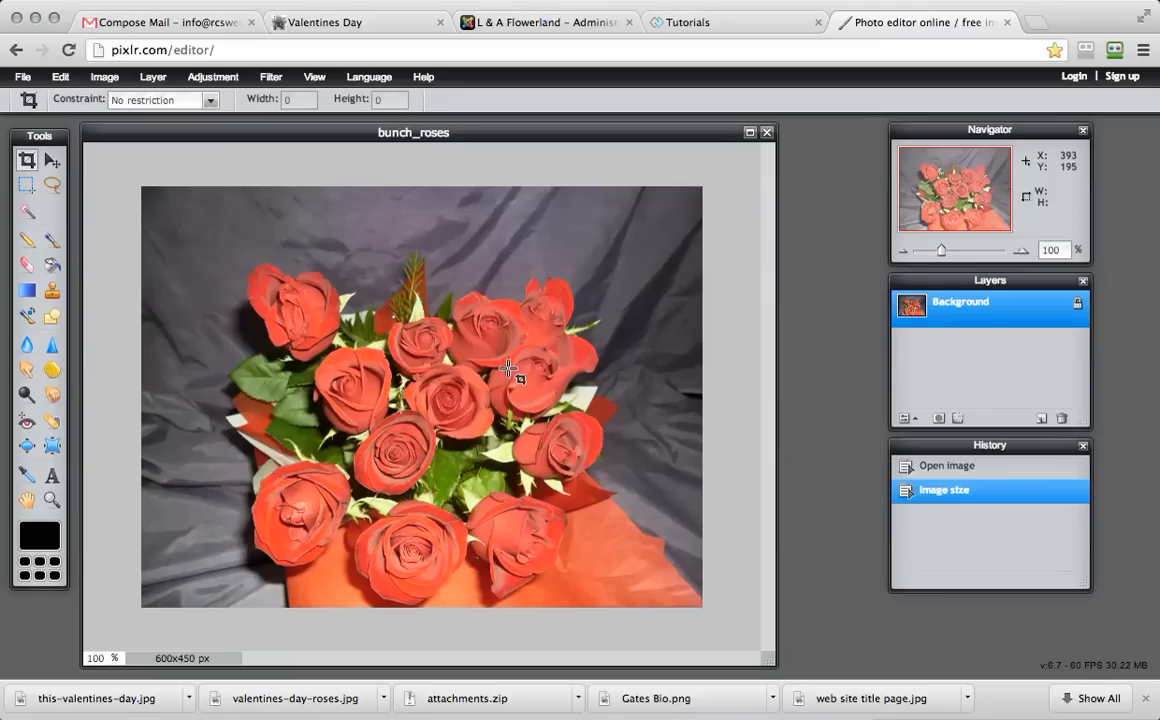
mouse_move(813, 398)
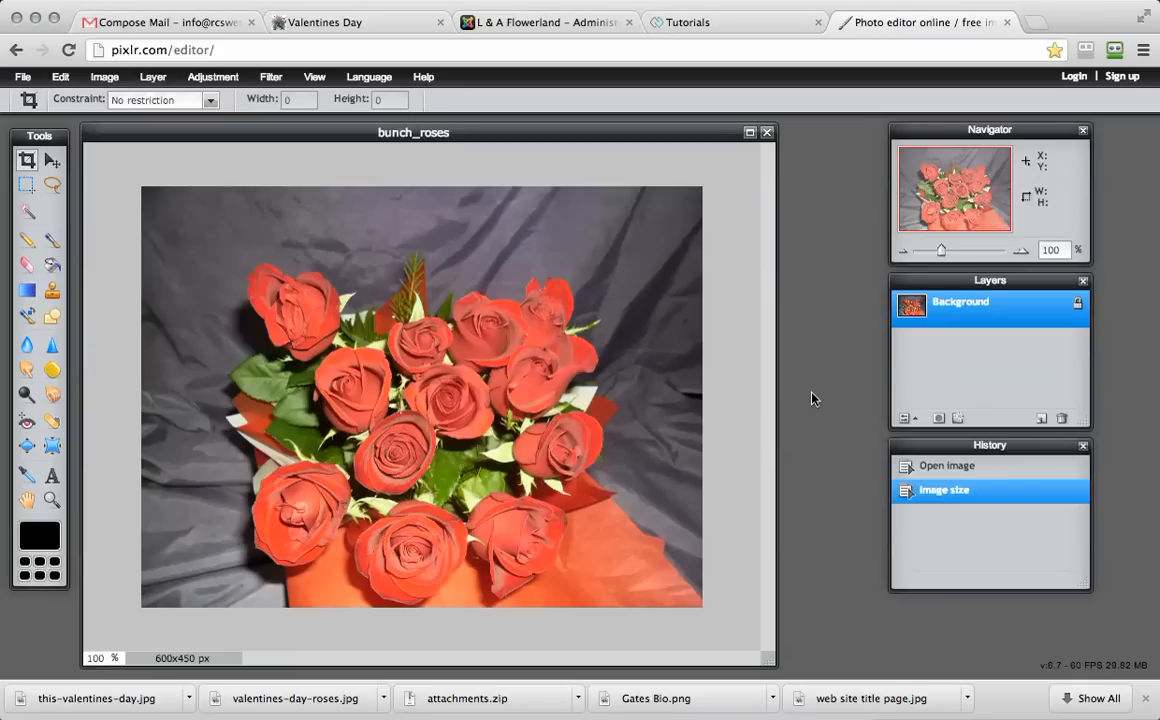